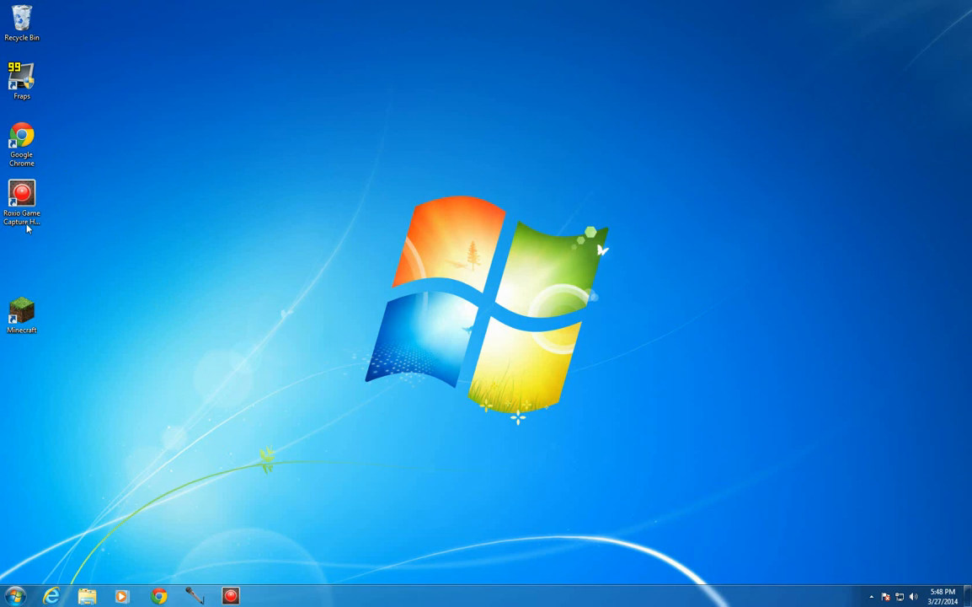
Step: Launch Roxio Game Capture HD PRO from its desktop shortcut to reach the start screen
{"action": "left_click", "coordinate": [22, 196]}
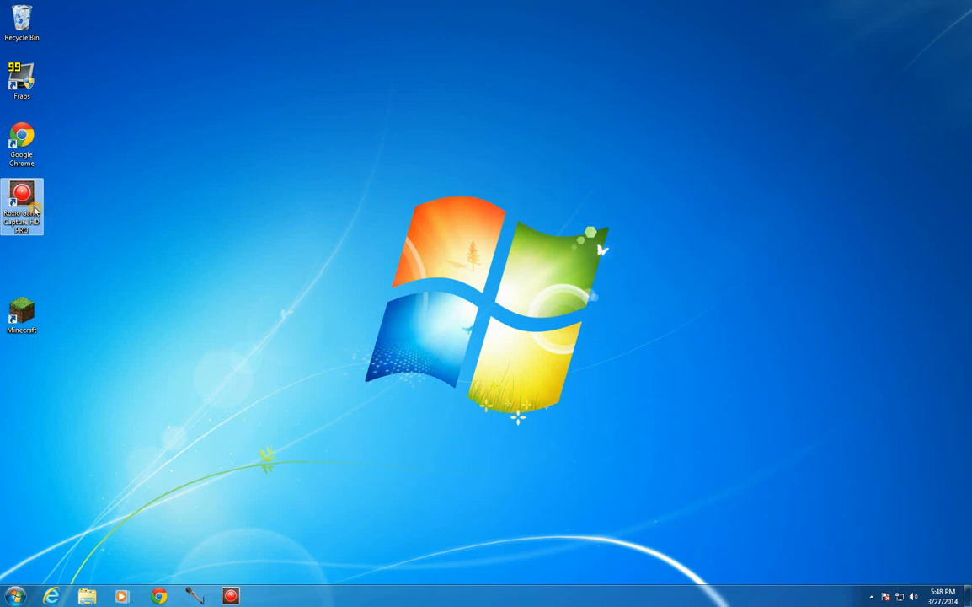
{"action": "double_click", "coordinate": [22, 205]}
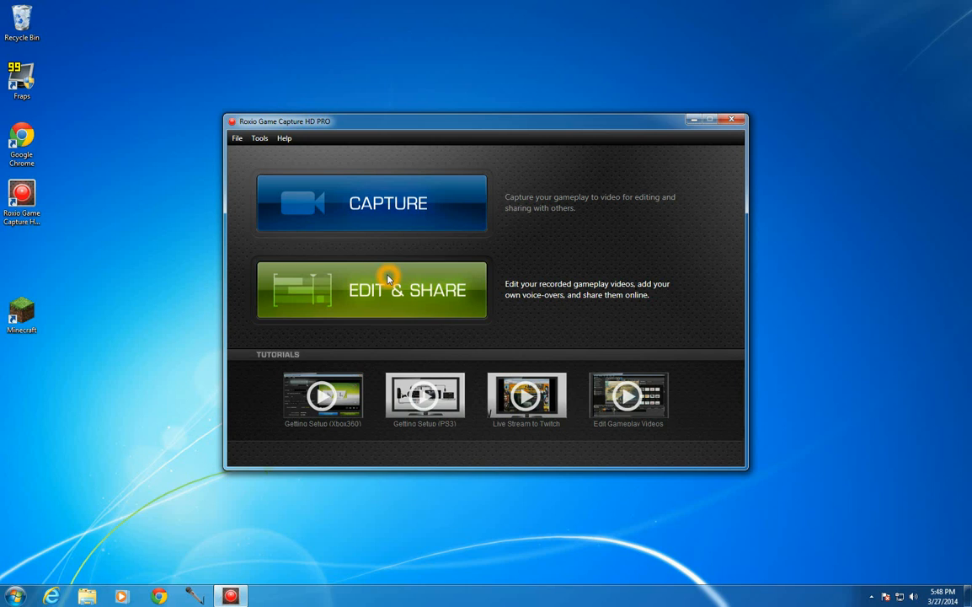
Step: Enter the Capture workspace showing the live Xbox preview with input ready
{"action": "left_click", "coordinate": [387, 289]}
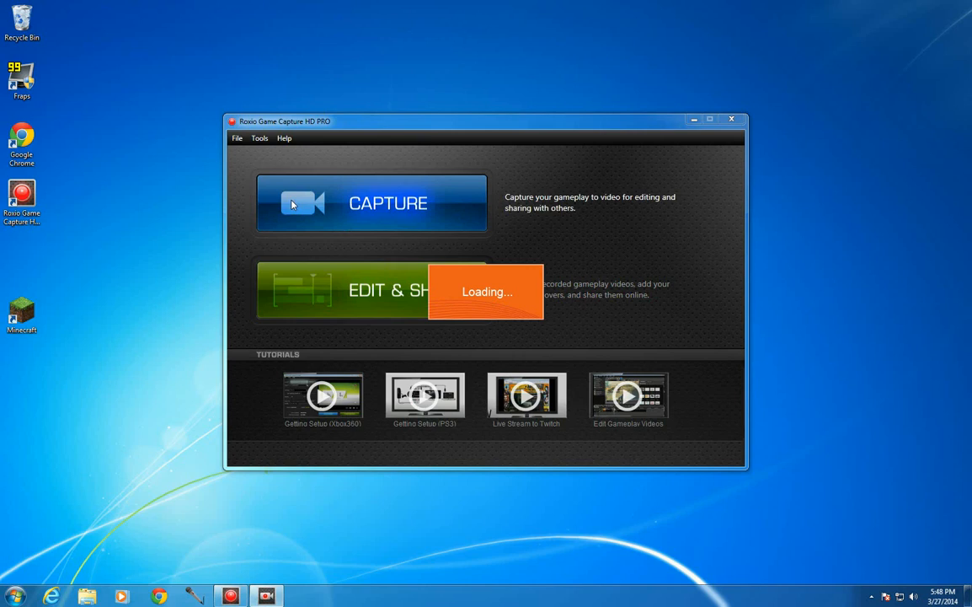
{"action": "left_click", "coordinate": [370, 289]}
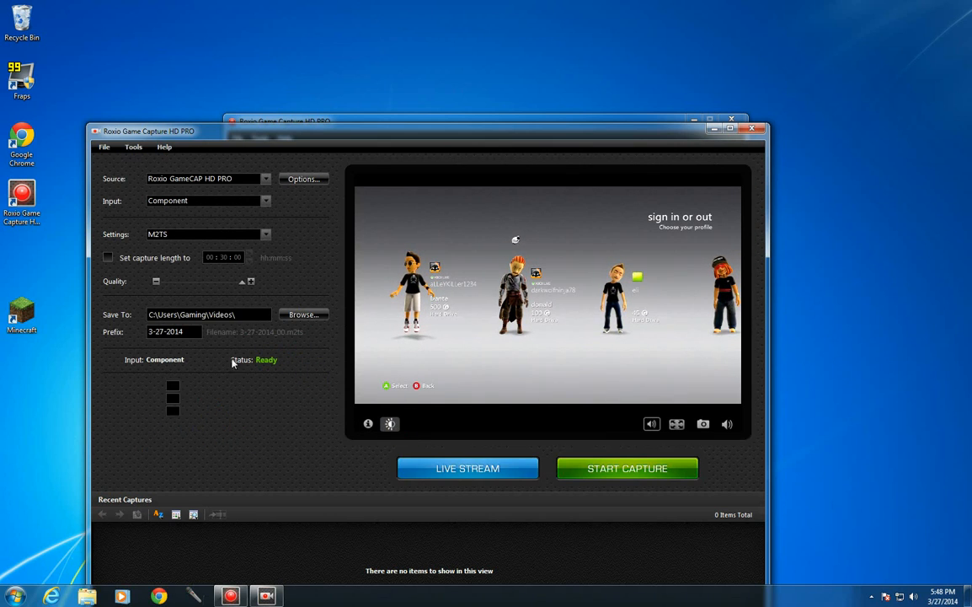
Step: Reveal the brightness, hue, contrast and saturation sliders and set the brightness level
{"action": "left_click", "coordinate": [391, 425]}
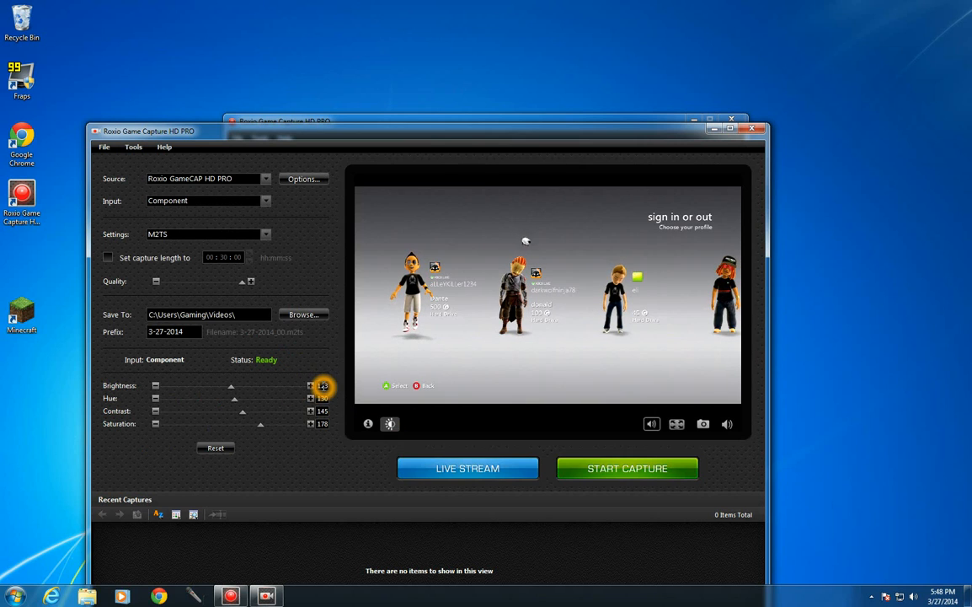
{"action": "left_click", "coordinate": [310, 384]}
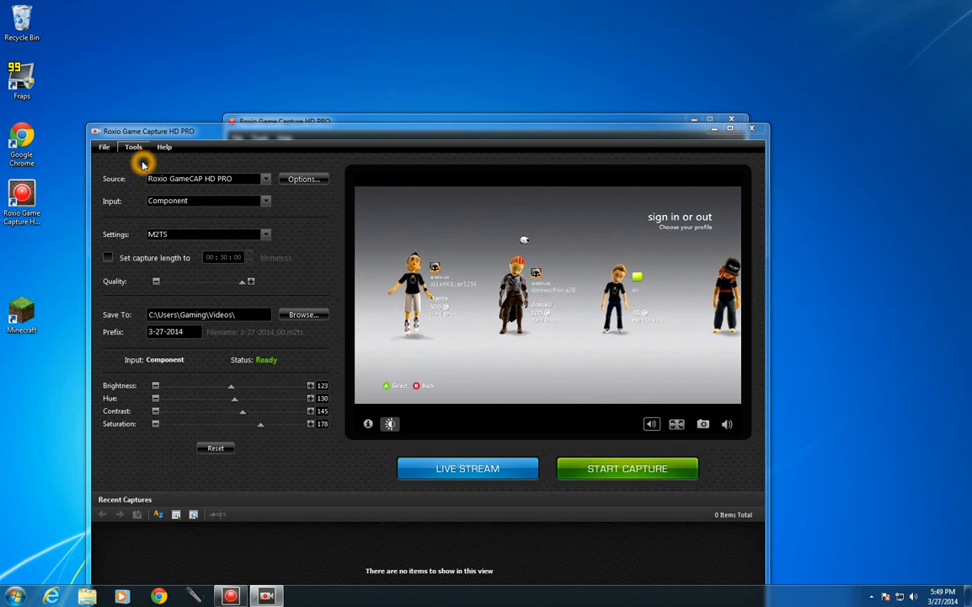
Step: Review the Options hotkeys via Tools: F6 starts capture, F7 stops it
{"action": "left_click", "coordinate": [303, 179]}
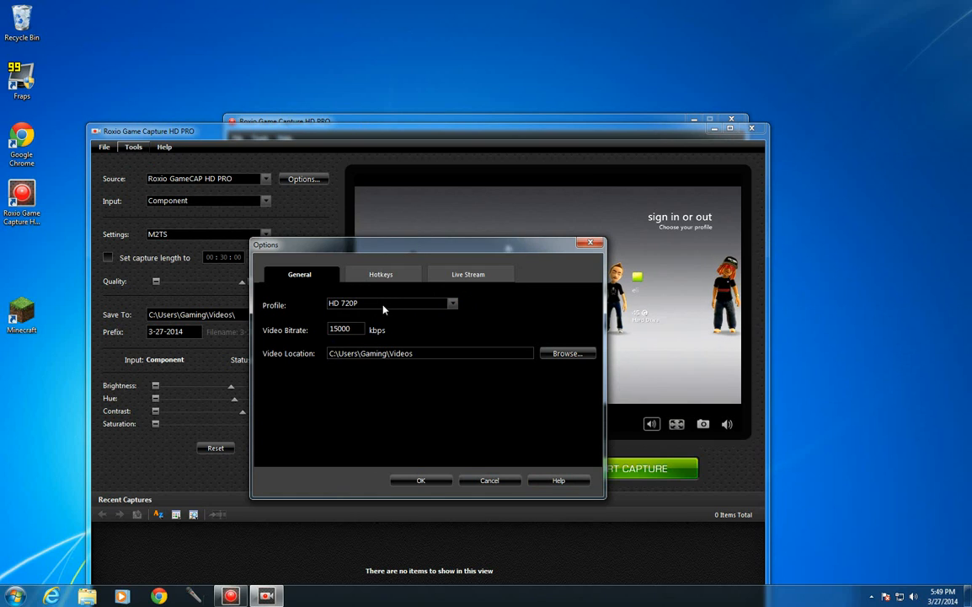
{"action": "left_click", "coordinate": [381, 273]}
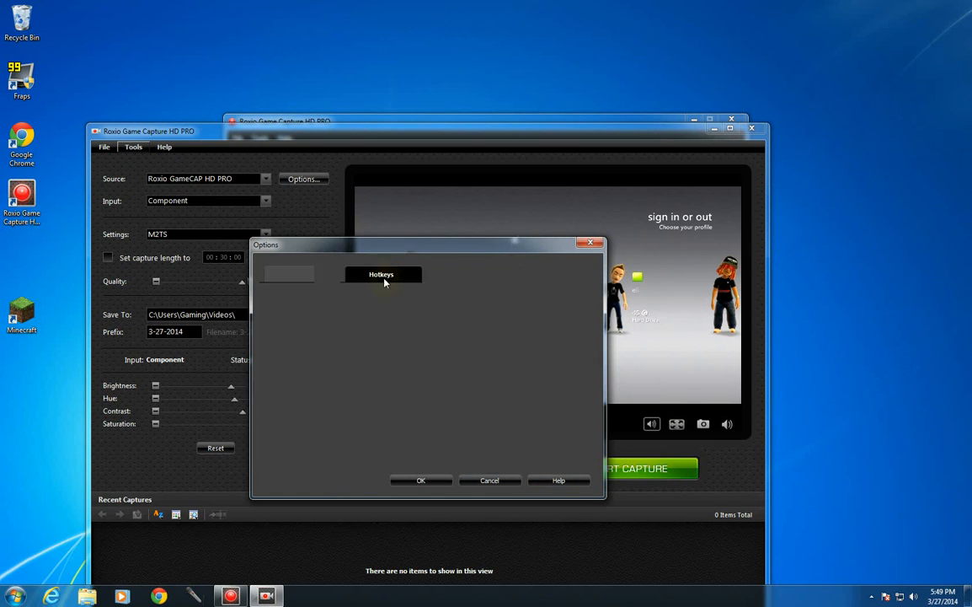
{"action": "left_click", "coordinate": [381, 273]}
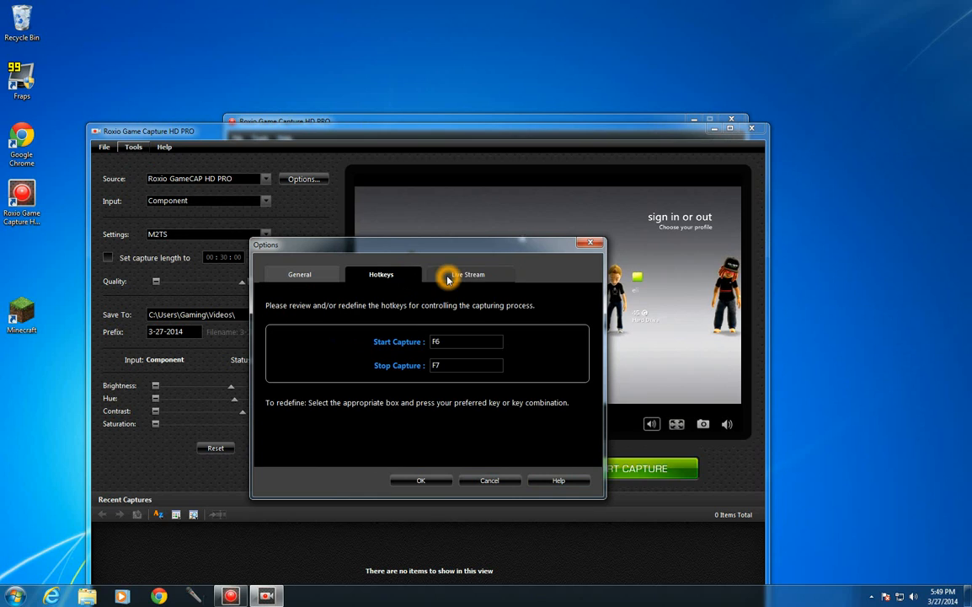
{"action": "mouse_move", "coordinate": [462, 244]}
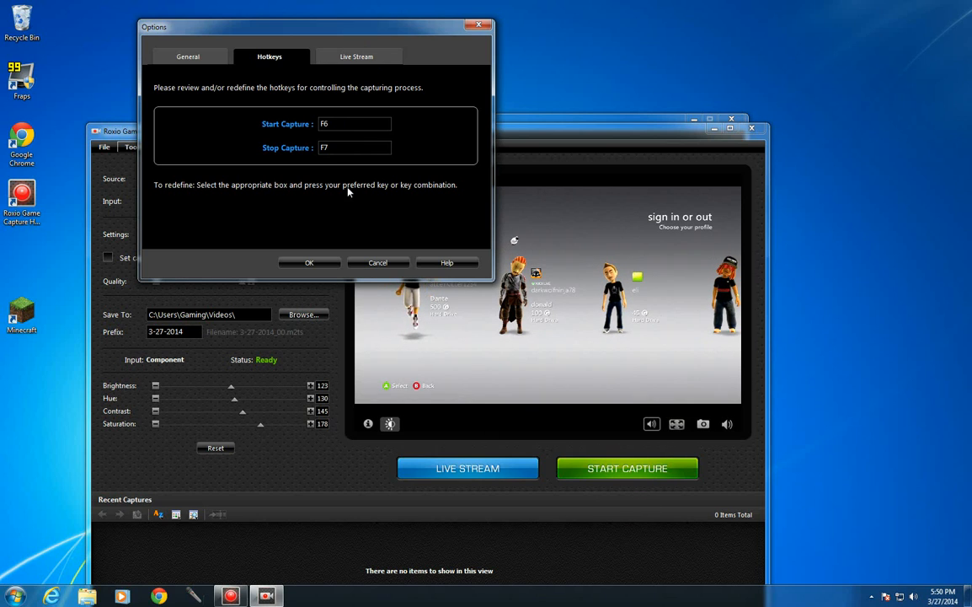
Step: Review the Live Stream settings, then confirm Options and return to the start screen
{"action": "left_click", "coordinate": [357, 57]}
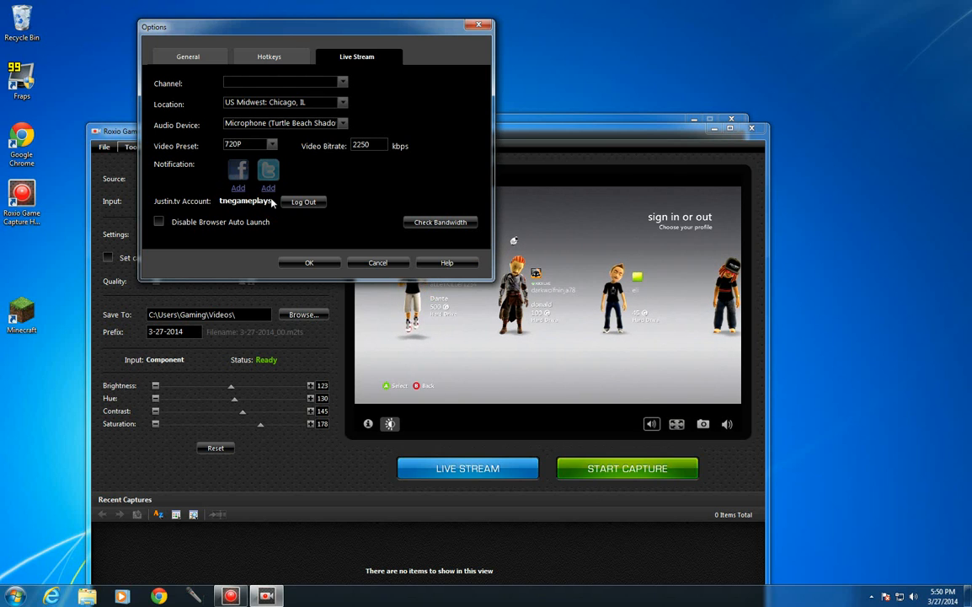
{"action": "left_click", "coordinate": [308, 263]}
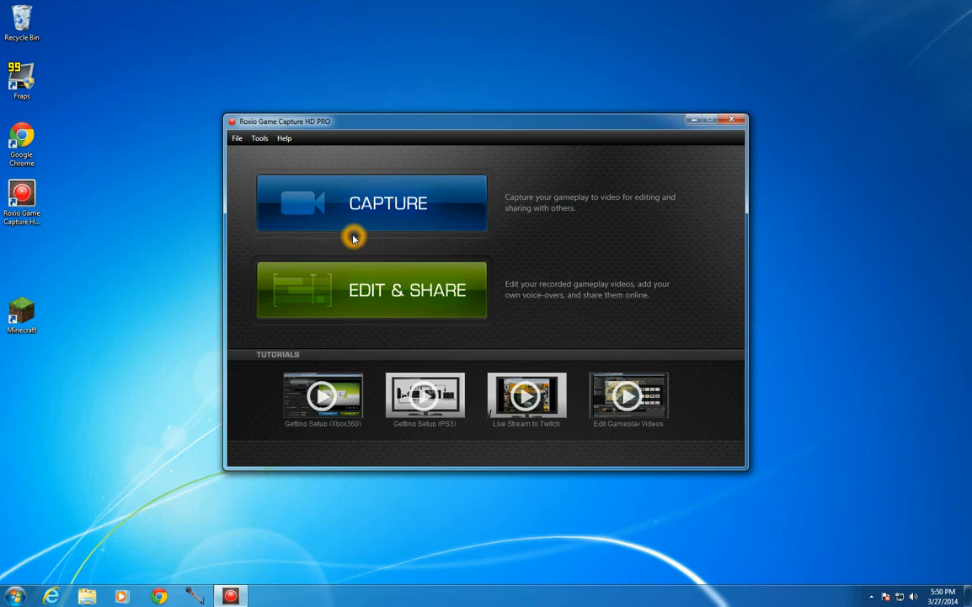
{"action": "mouse_move", "coordinate": [603, 275]}
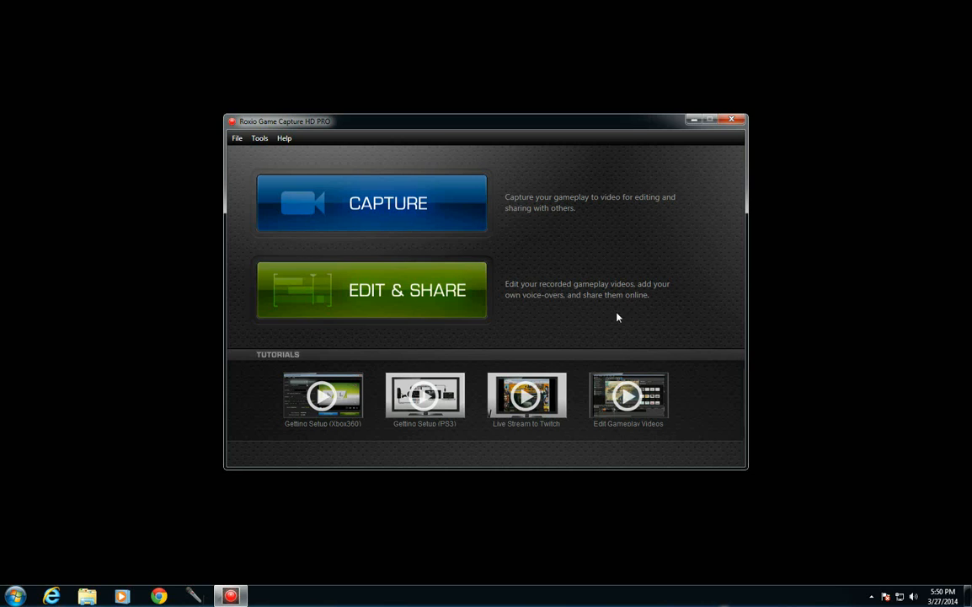
{"action": "mouse_move", "coordinate": [505, 259]}
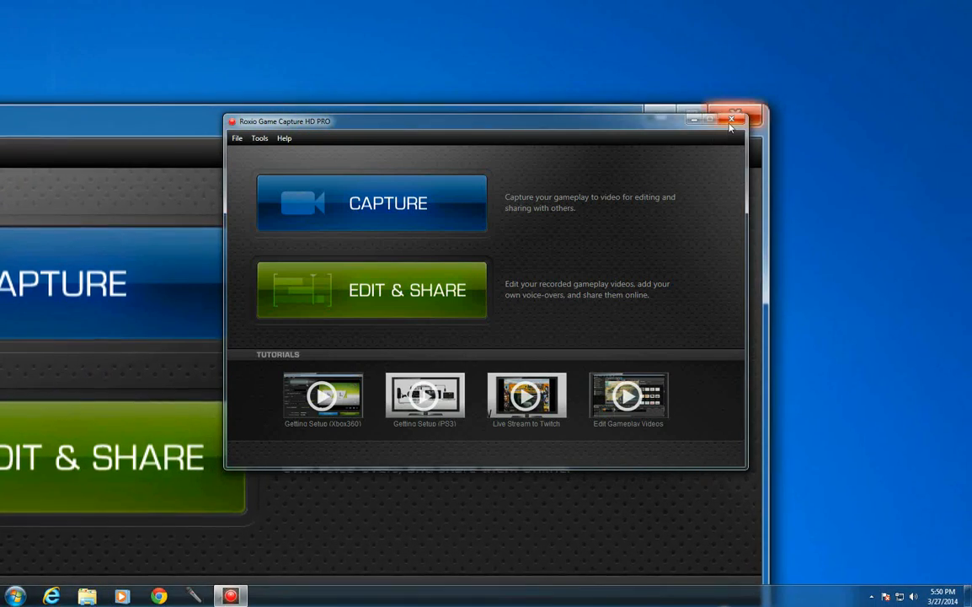
Step: Quit Roxio Game Capture HD PRO, leaving the Windows desktop
{"action": "left_click", "coordinate": [731, 121]}
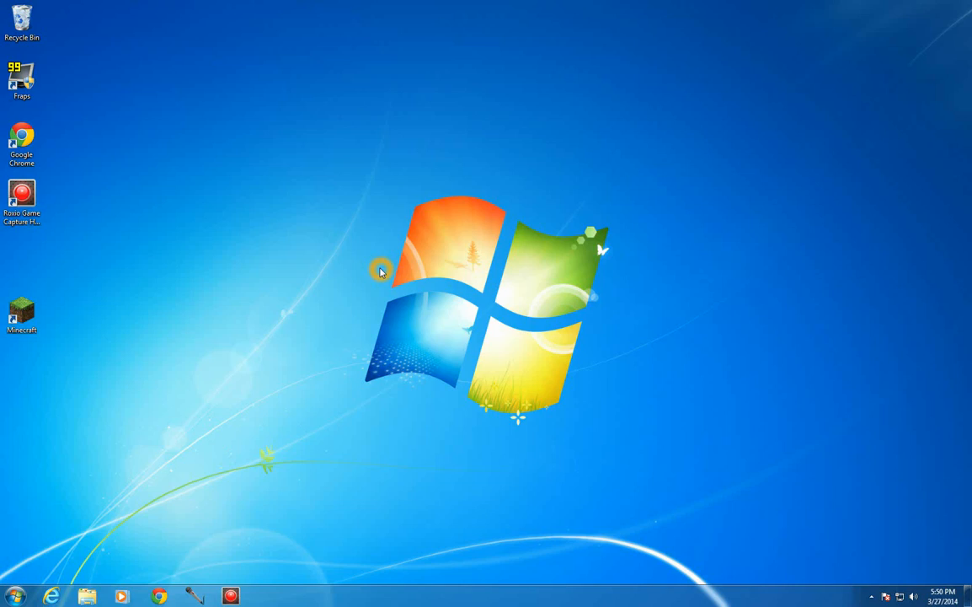
{"action": "mouse_move", "coordinate": [96, 206]}
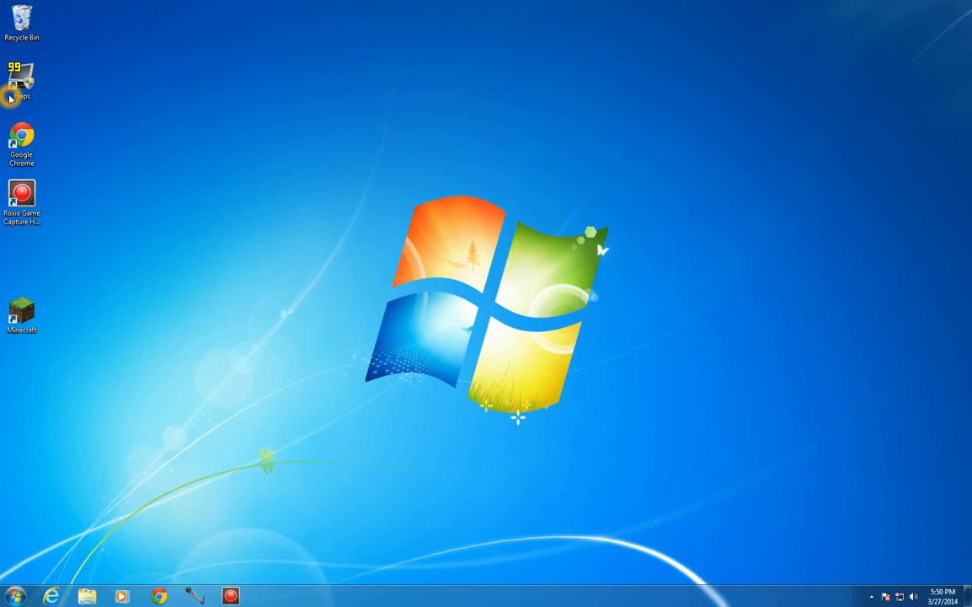
{"action": "left_click", "coordinate": [20, 315]}
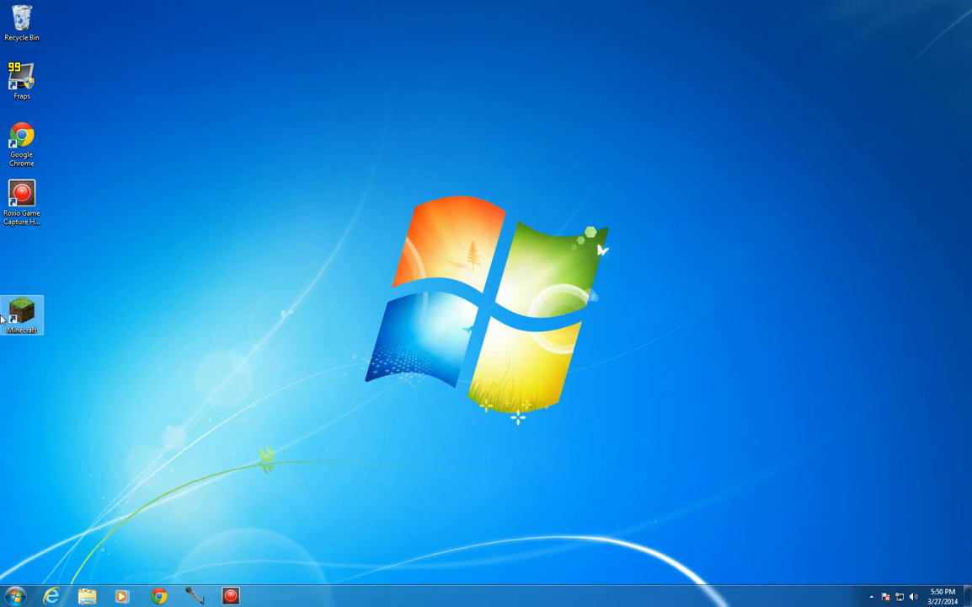